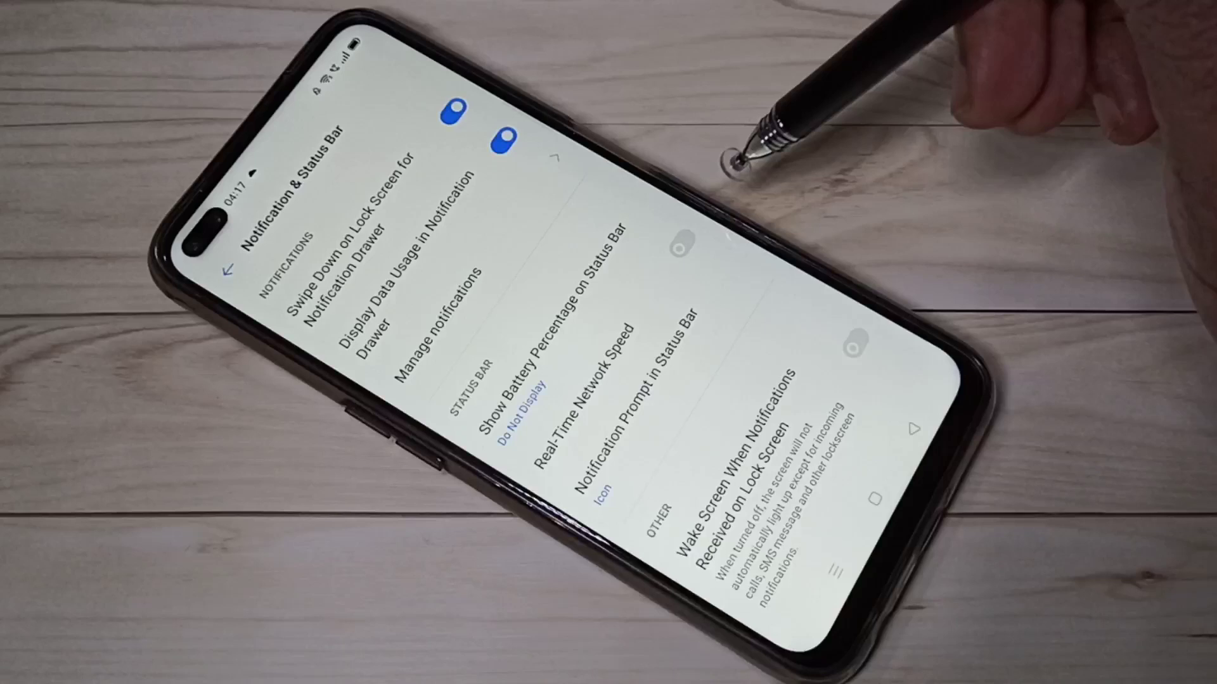
mouse_move(753, 163)
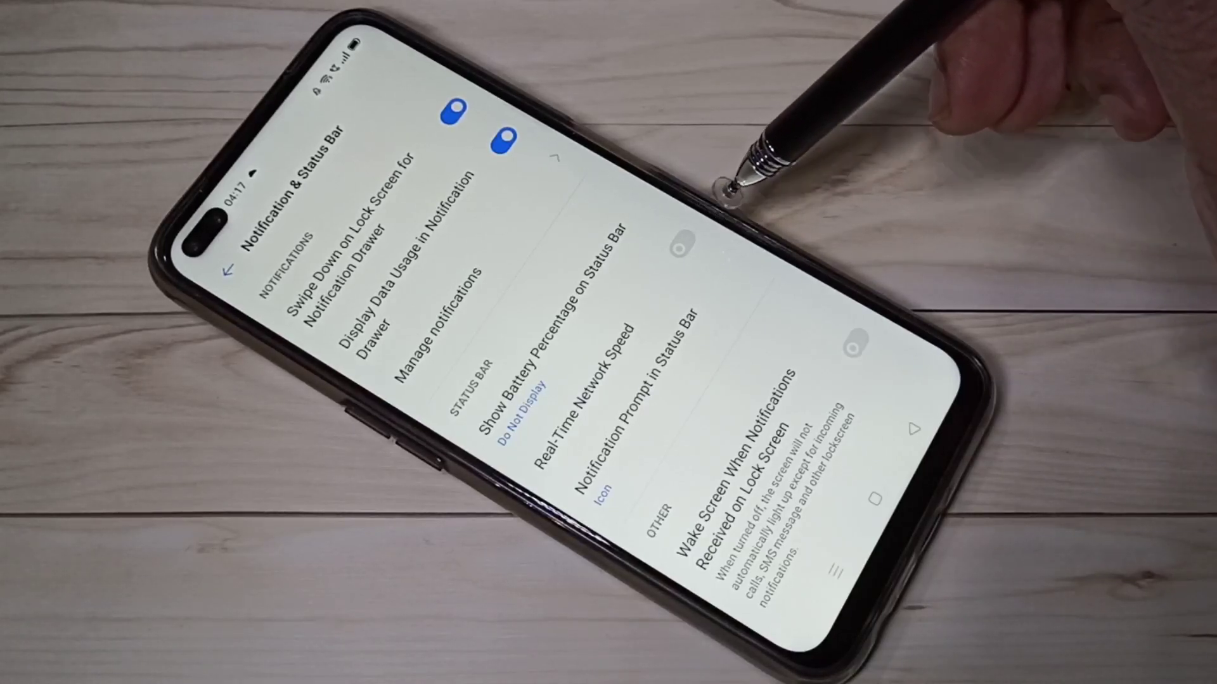